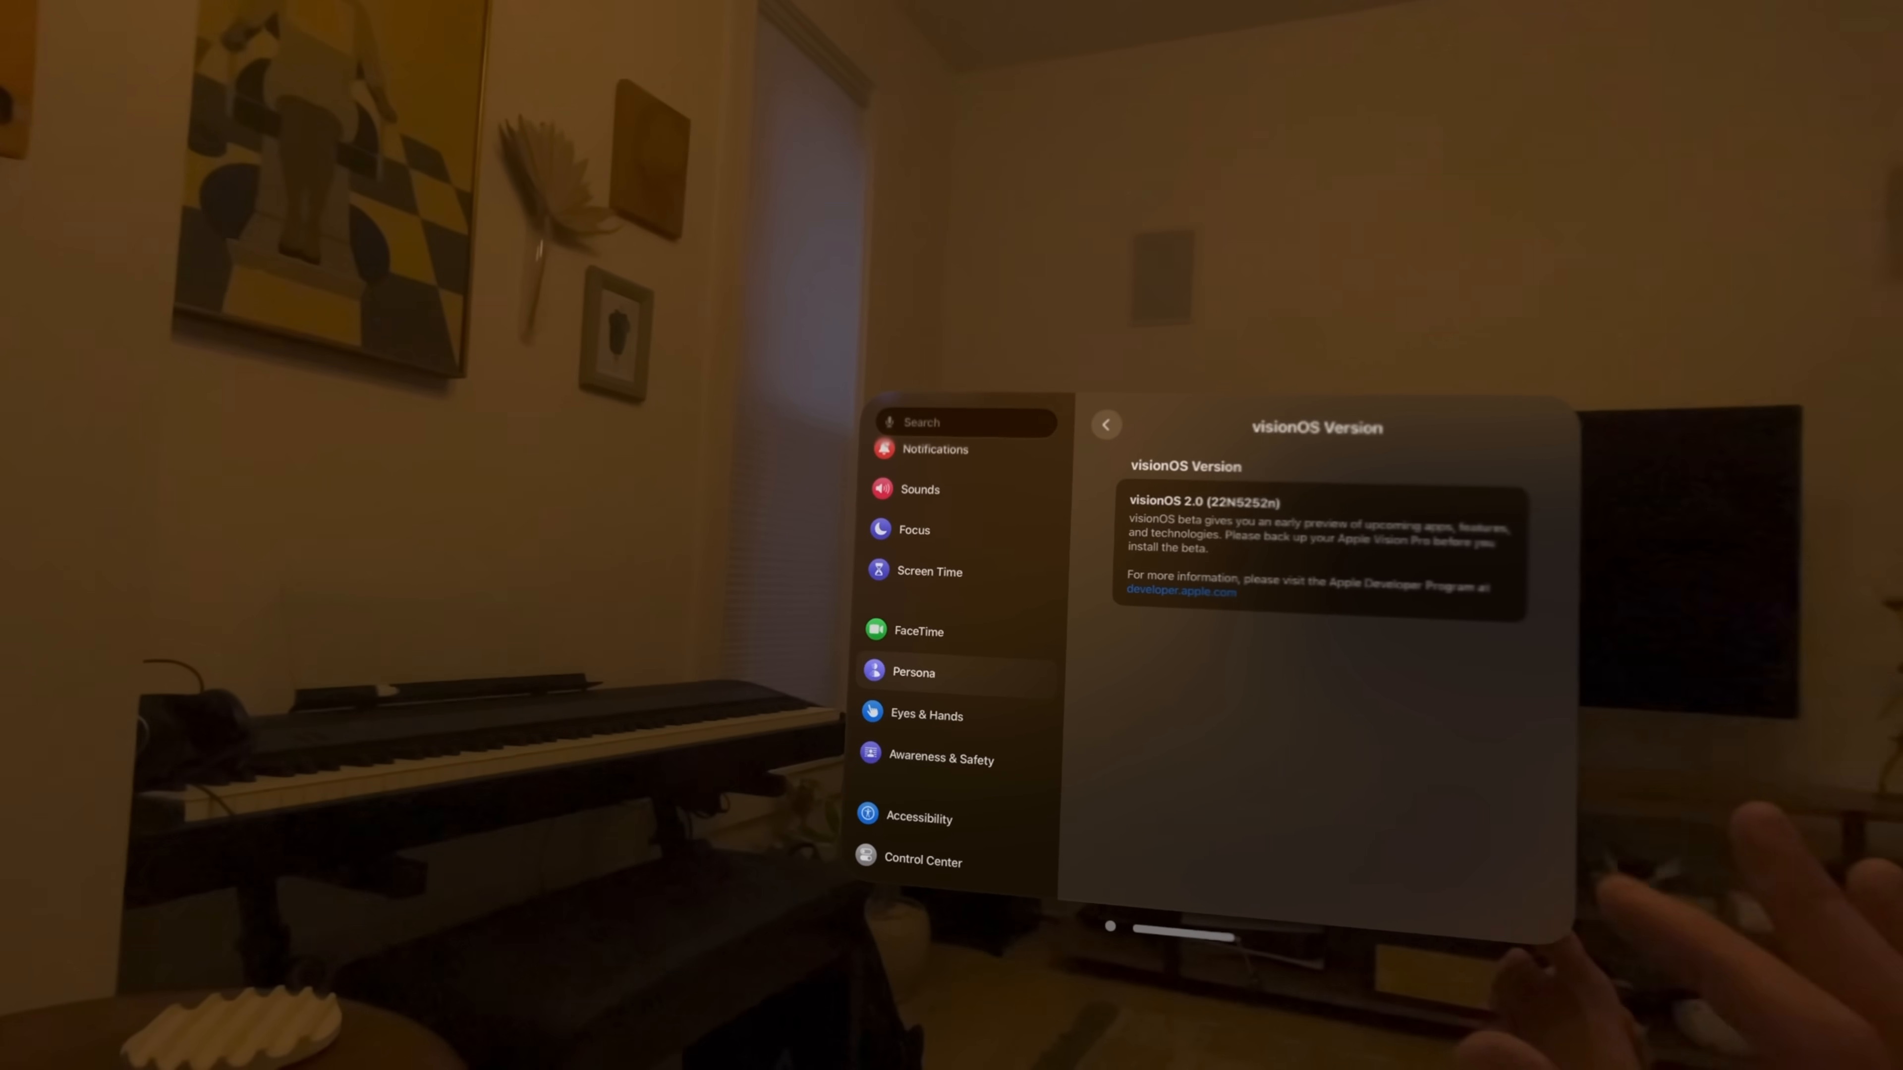
Step: Dismiss the Control Center panel so only the Home View app grid remains
click(914, 672)
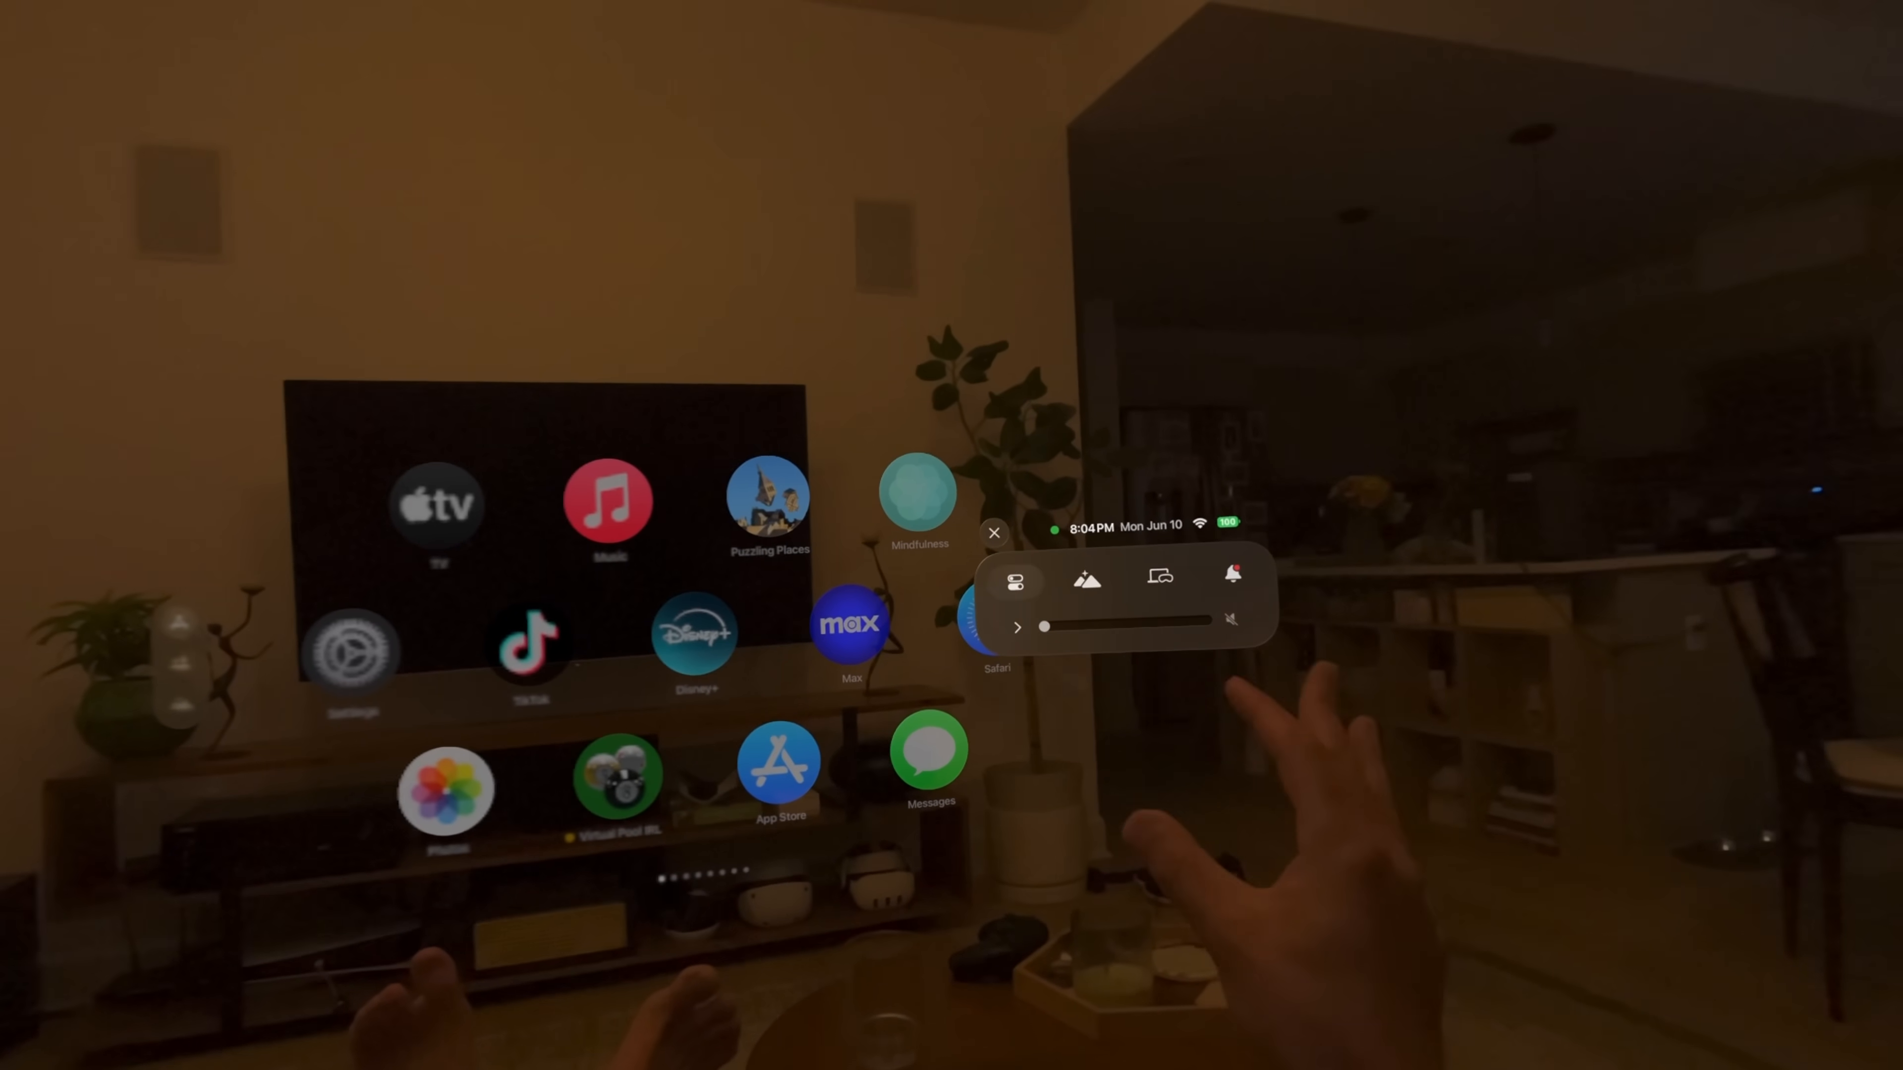
click(994, 534)
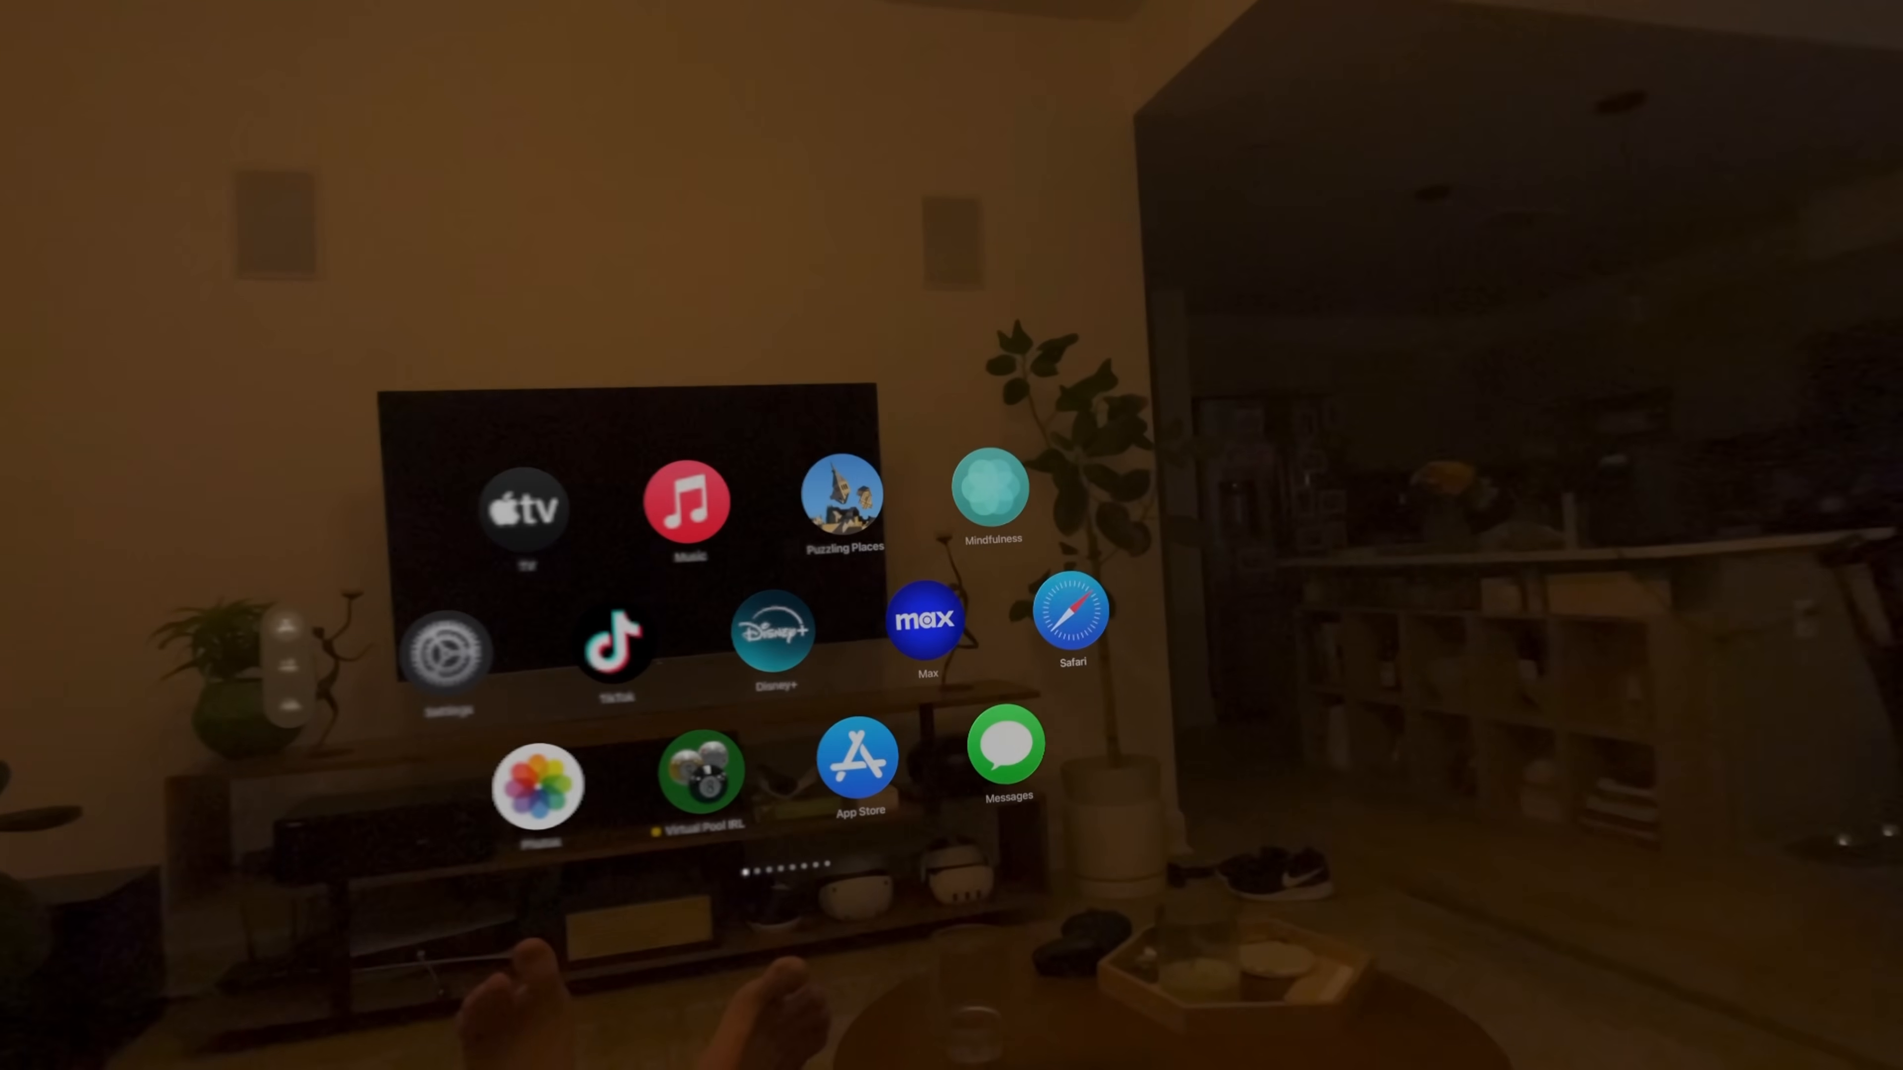